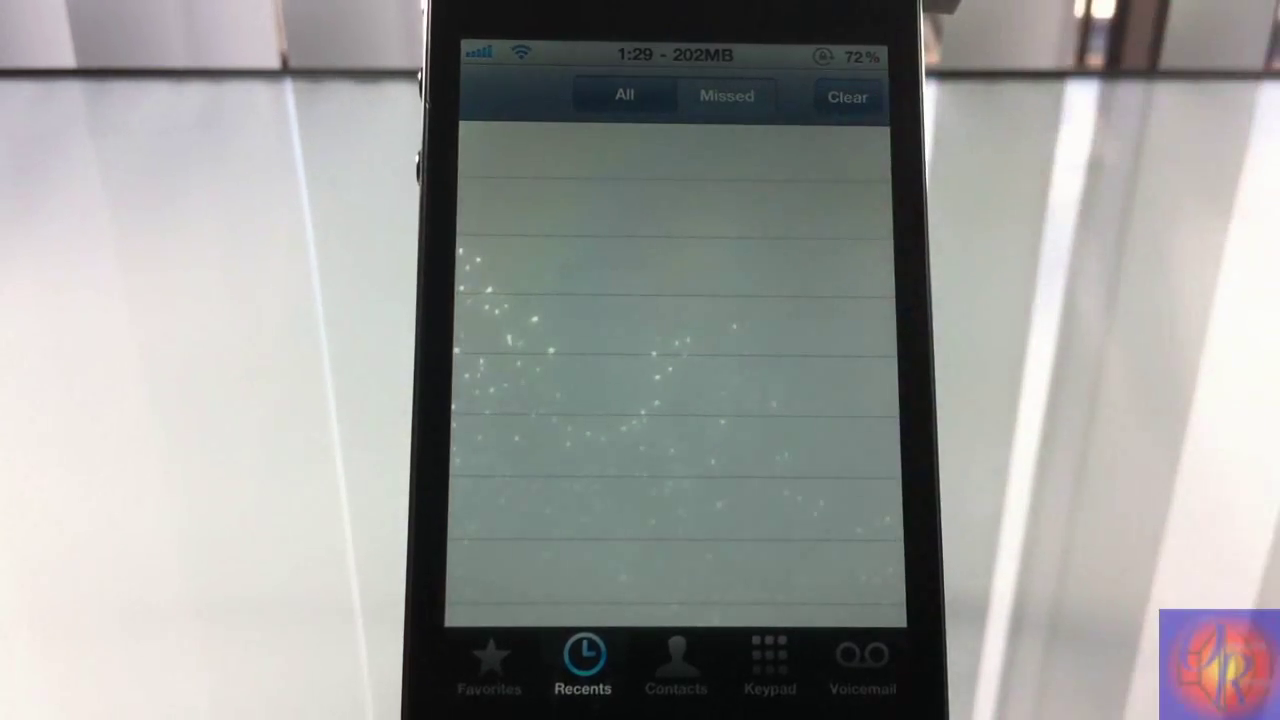
# Bring up the Clear All Recents / Refresh / Cancel sheet with two Home States calls listed.
pyautogui.click(842, 96)
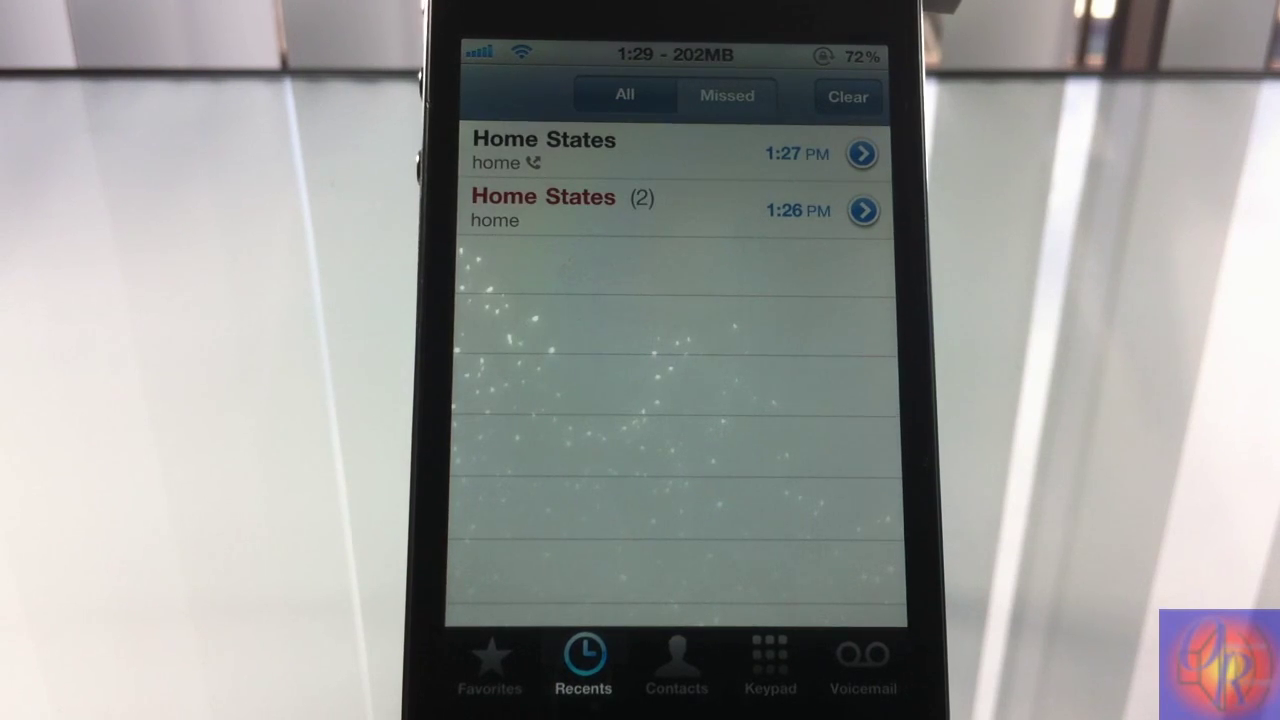
pyautogui.click(847, 96)
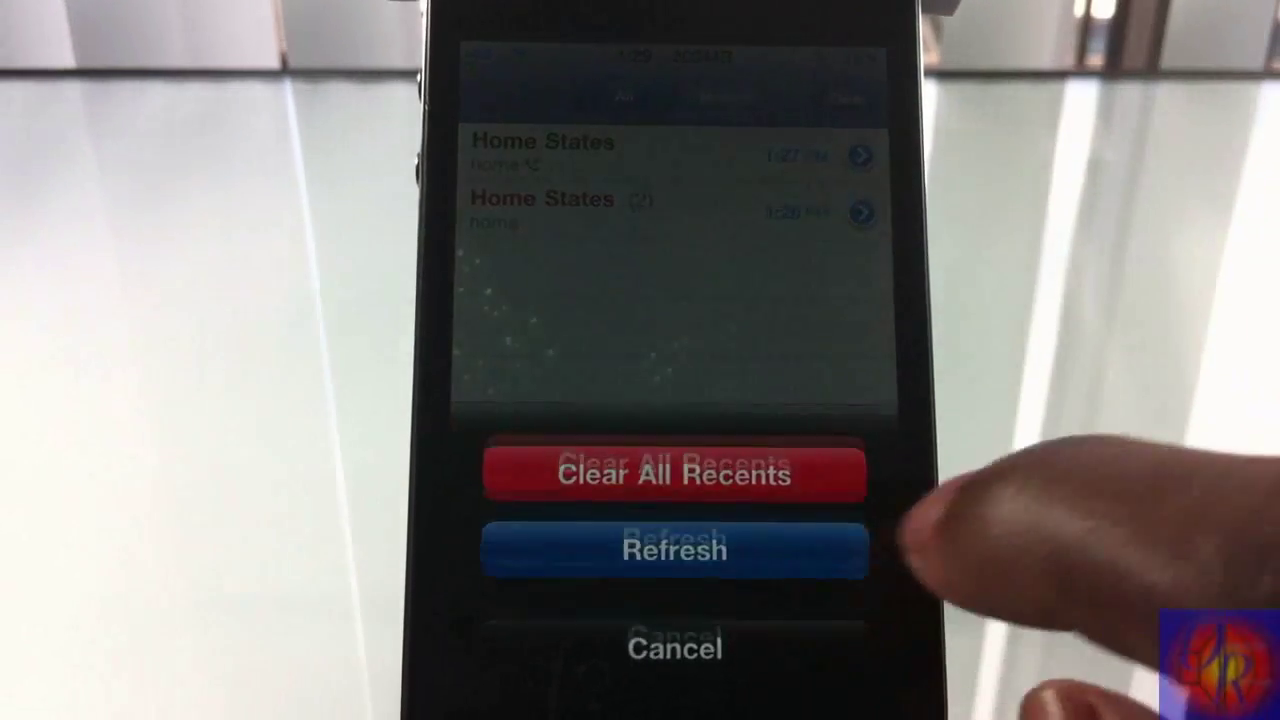